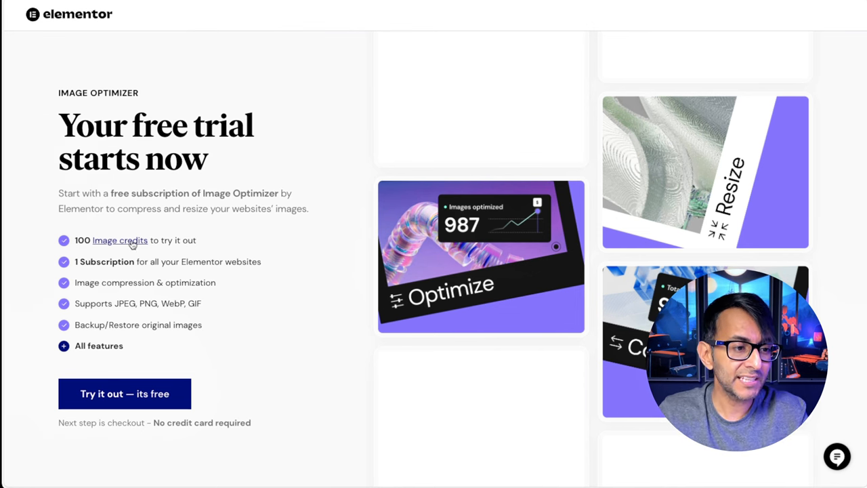
- Connect the Image Optimizer license, activating its settings with 792 images ready to optimize
left_click(120, 240)
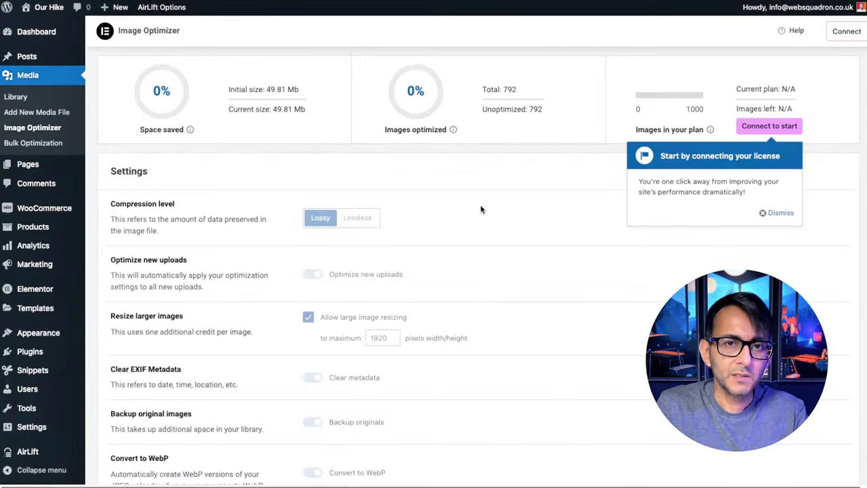
mouse_move(228, 152)
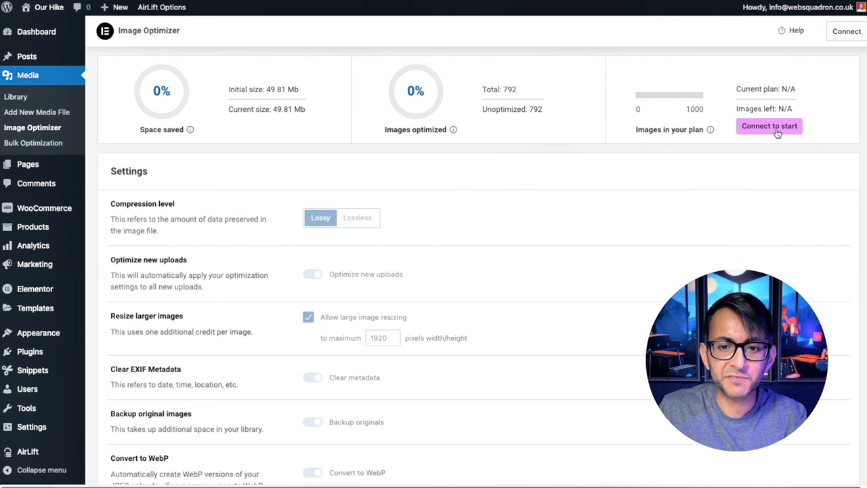
left_click(769, 126)
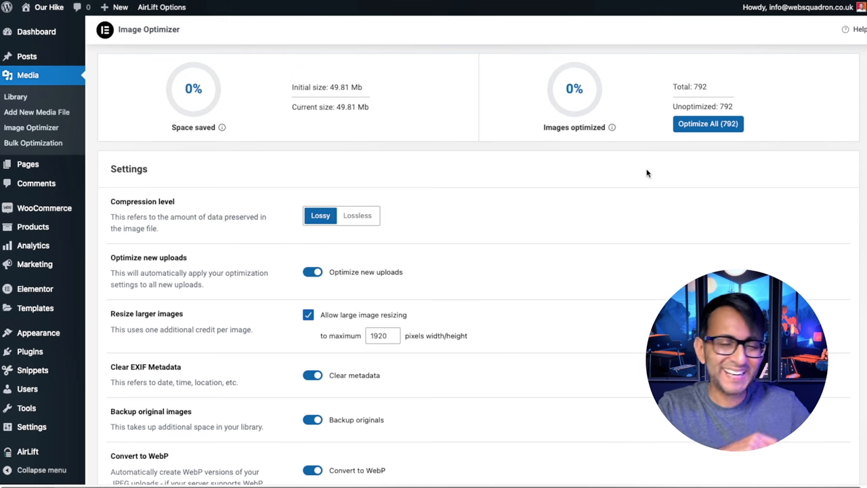
mouse_move(573, 224)
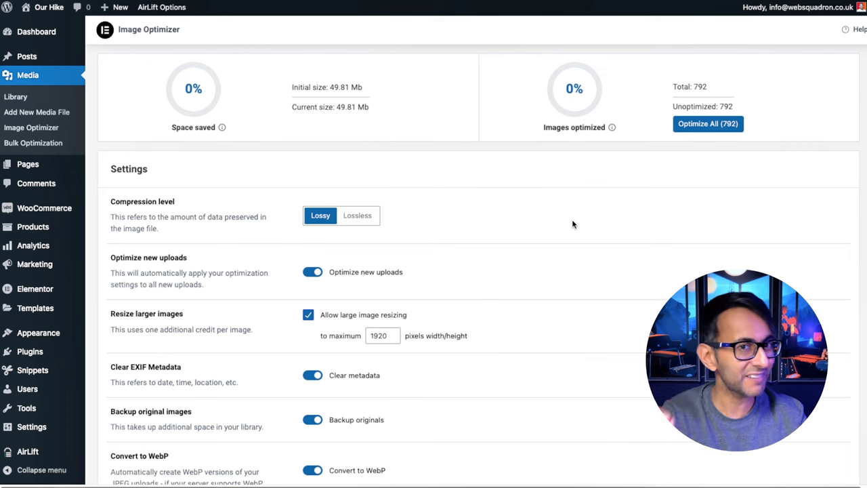
mouse_move(694, 115)
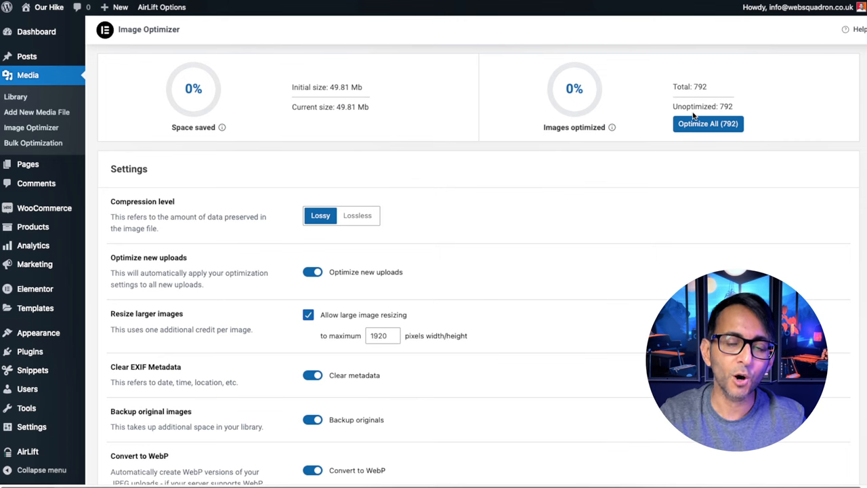
mouse_move(720, 139)
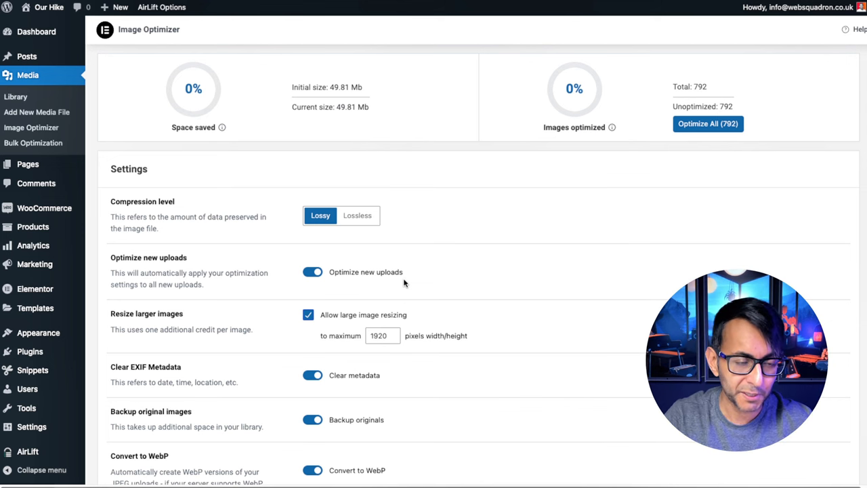
scroll("down", 3)
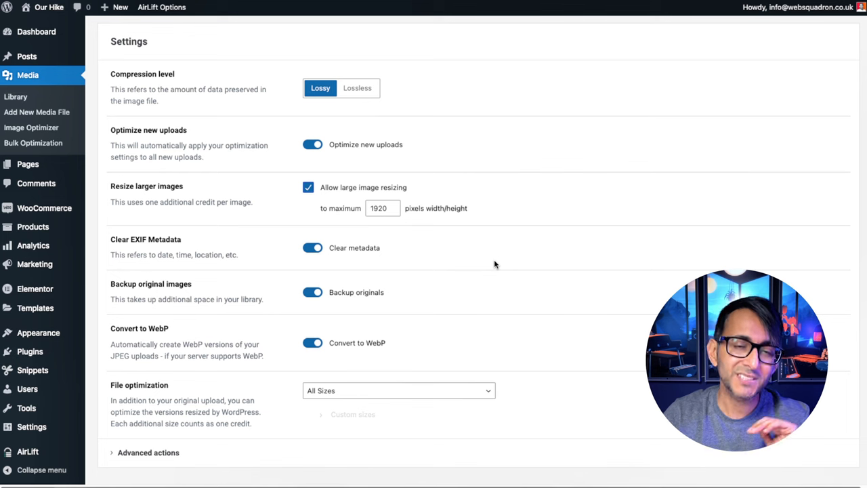
mouse_move(200, 259)
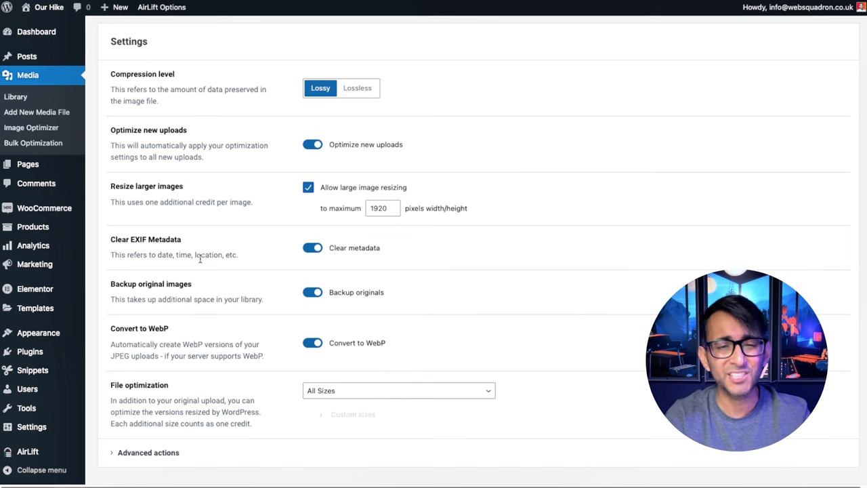
mouse_move(390, 347)
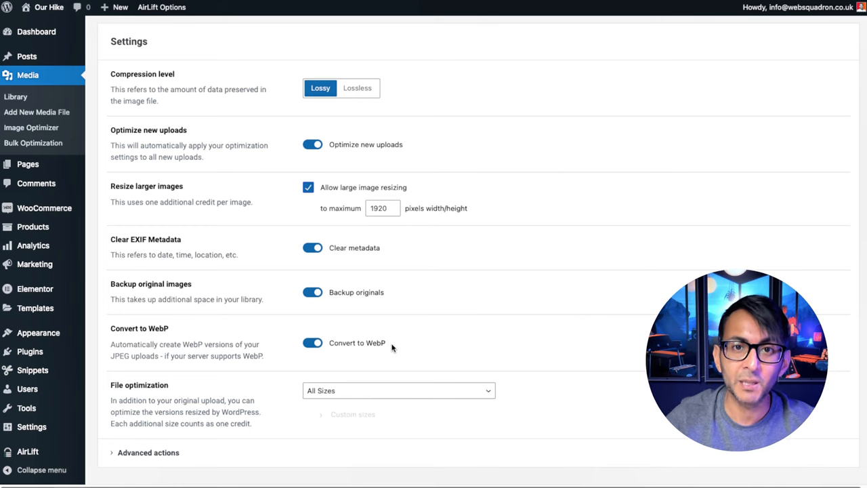
scroll("down", 3)
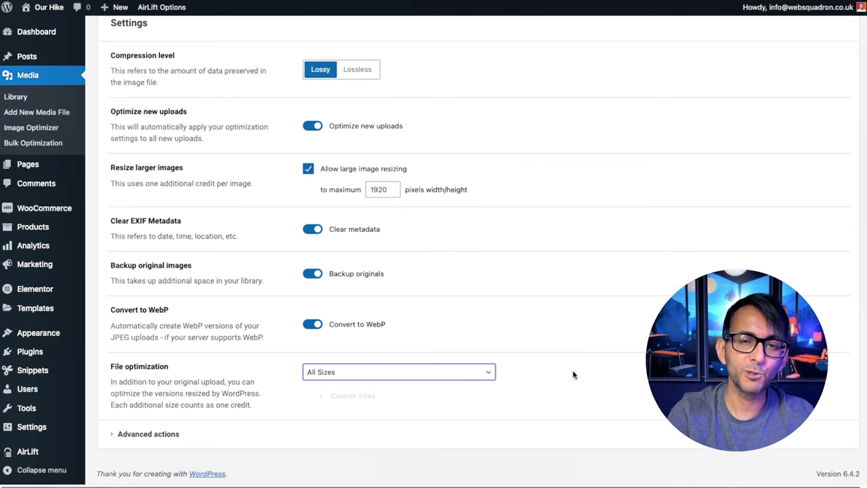
left_click(398, 371)
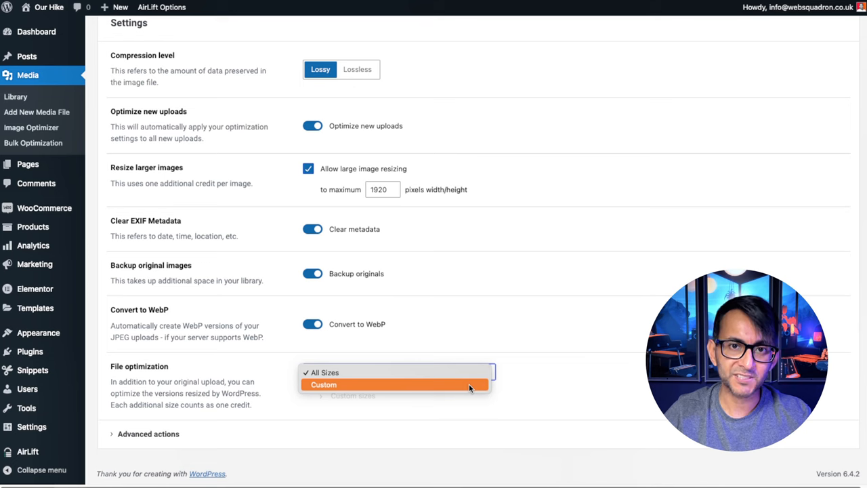
left_click(323, 384)
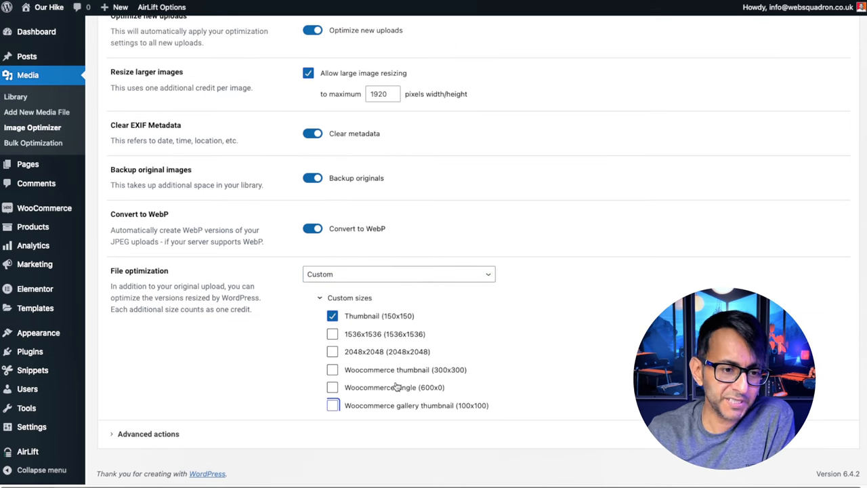
left_click(398, 274)
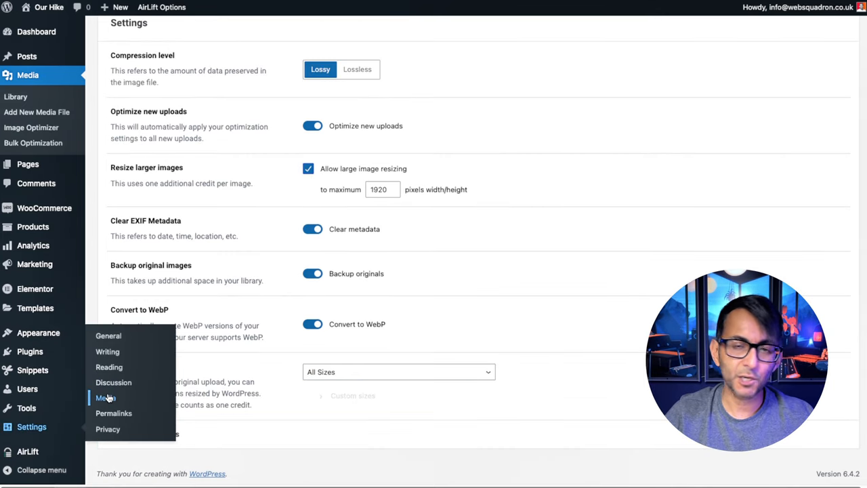
- Open Settings > Media, showing thumbnail 150×150 and medium and large sizes at 0
left_click(105, 398)
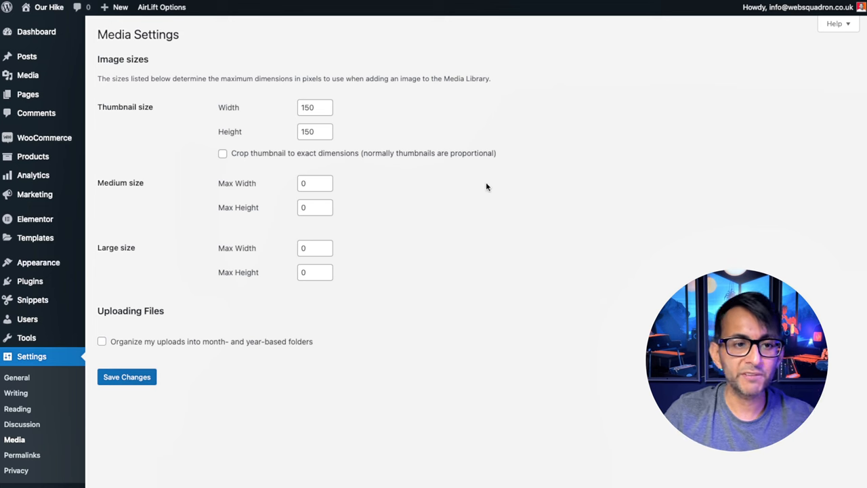
mouse_move(309, 198)
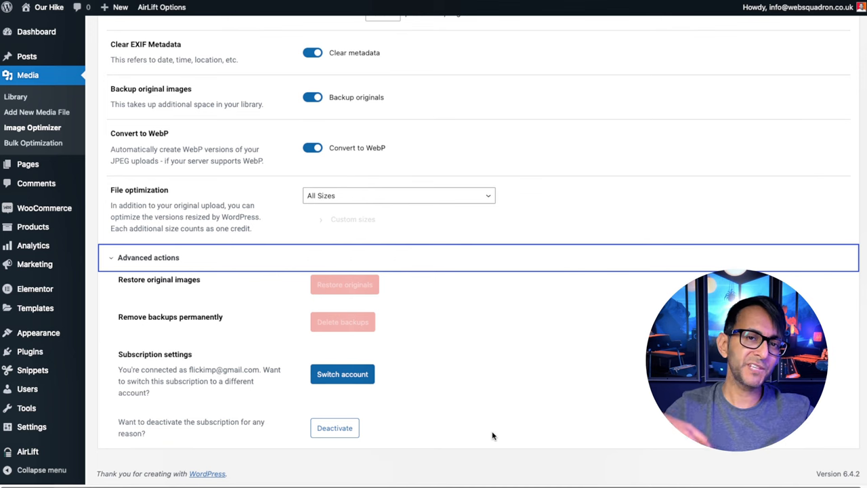
mouse_move(131, 346)
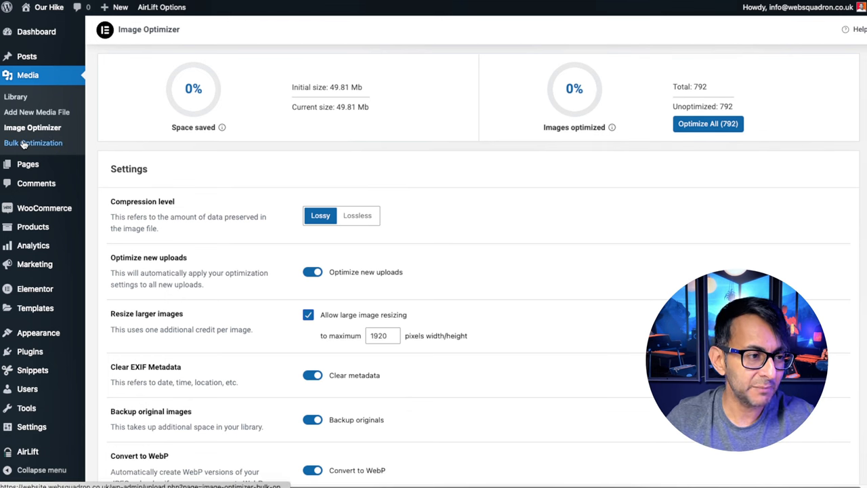
- Open Media > Bulk Optimization, showing 792 images at 0% optimized
left_click(35, 143)
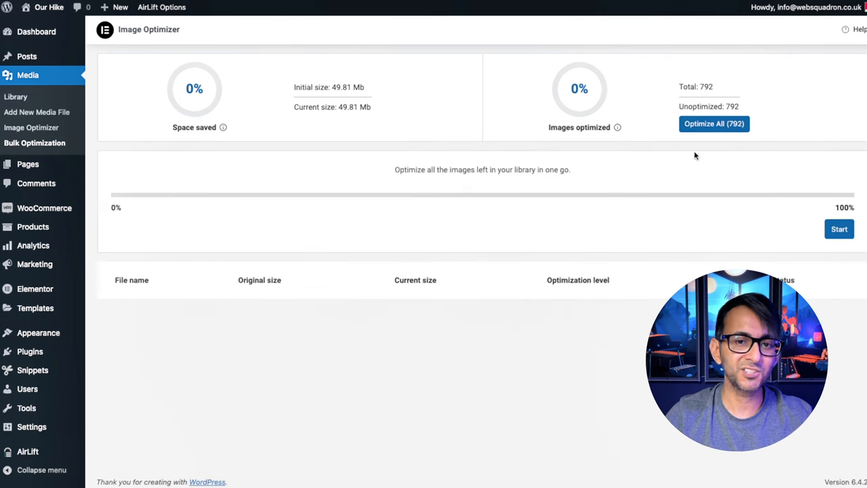
mouse_move(769, 109)
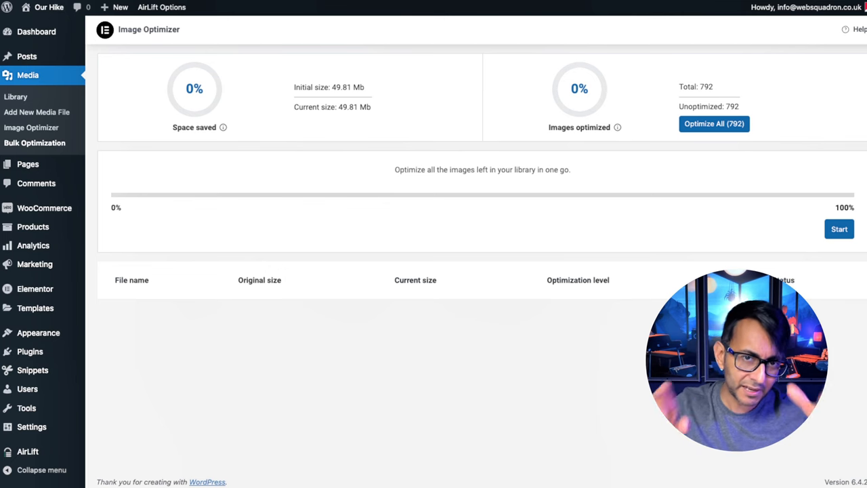
- Open Media > Library with the Image Optimizer overview at 0% space saved
left_click(15, 97)
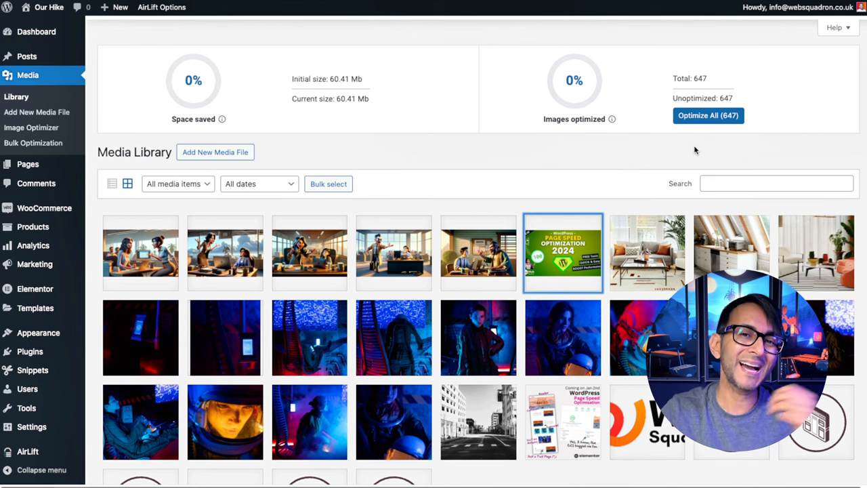
mouse_move(200, 287)
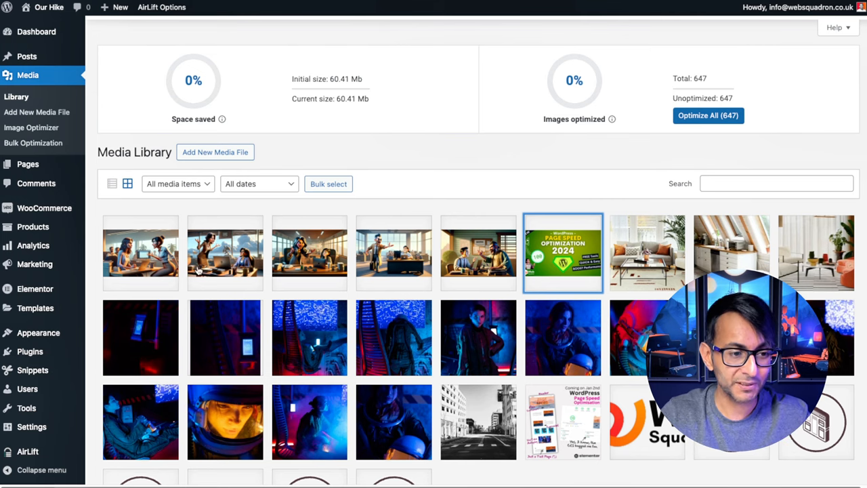
- Browse image details and land on the 3 MB office-argument PNG, marked not optimized
left_click(225, 253)
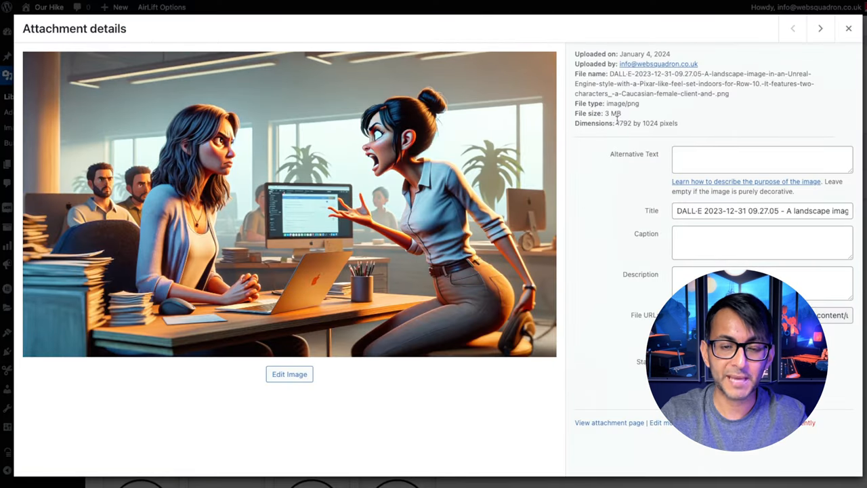
left_click(820, 28)
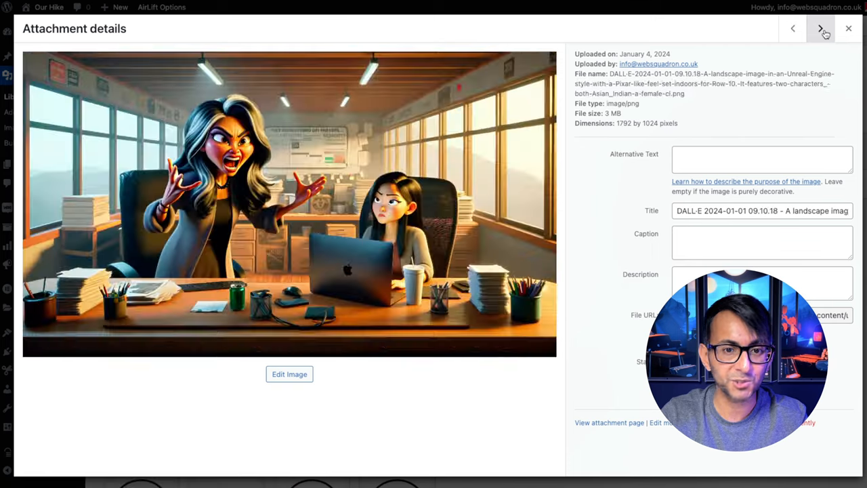
left_click(820, 28)
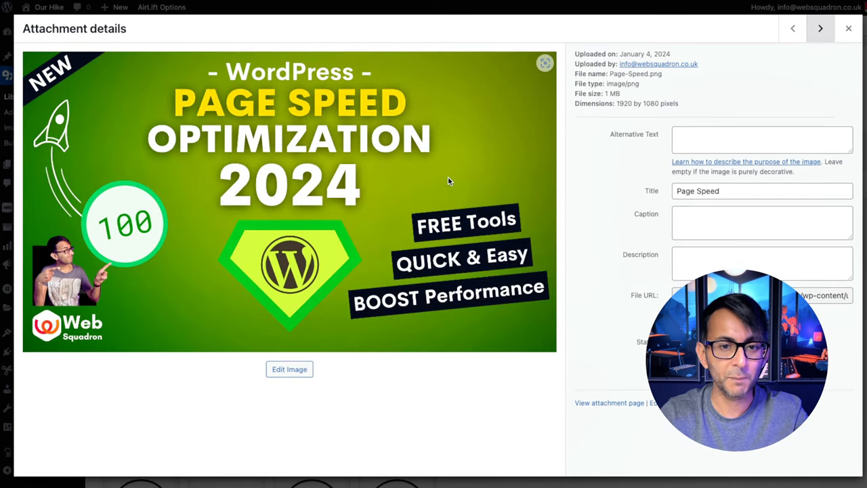
left_click(848, 29)
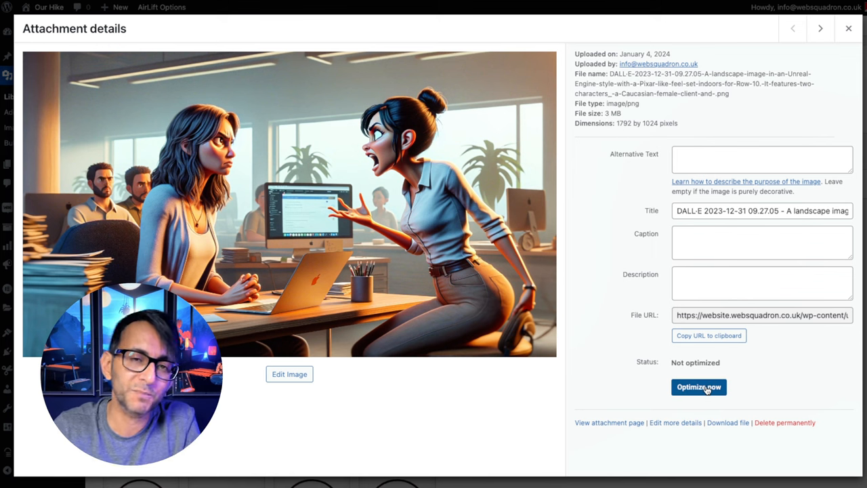
- Optimize the office-argument PNG into a 106 KB WebP, saving 47% (2.8 MB)
left_click(698, 387)
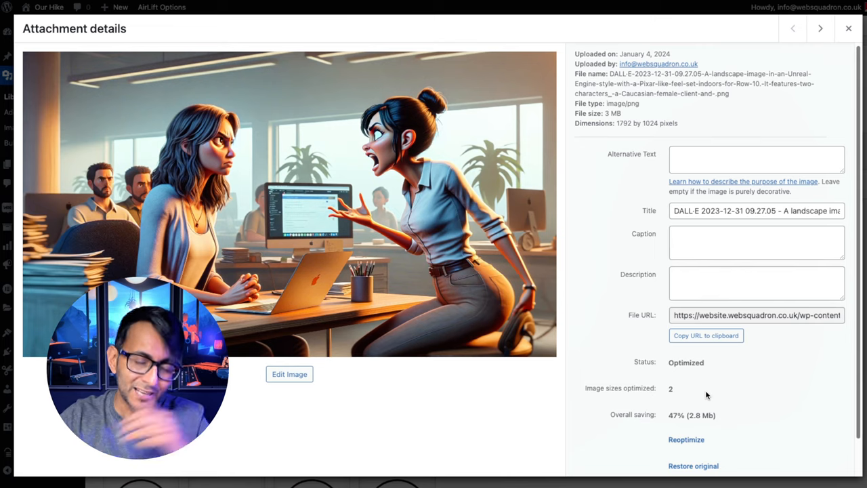
left_click(849, 28)
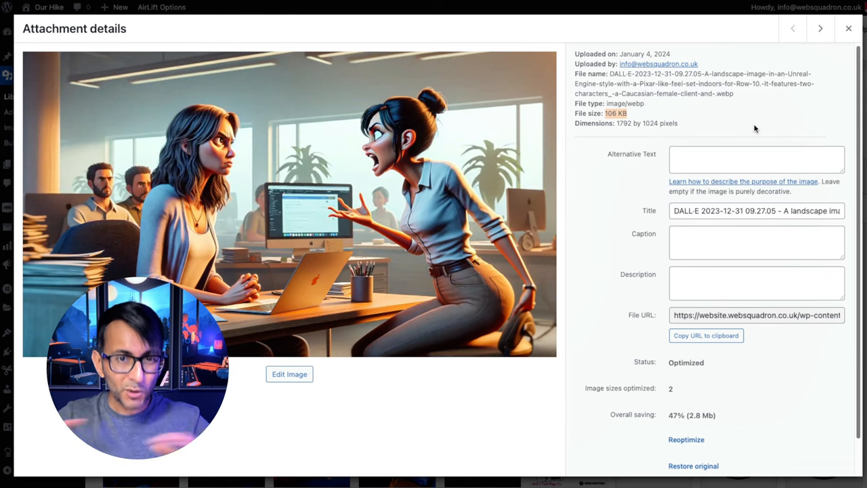
- Close the attachment details; the library overview now shows 5% (57.62 MB) saved
left_click(849, 28)
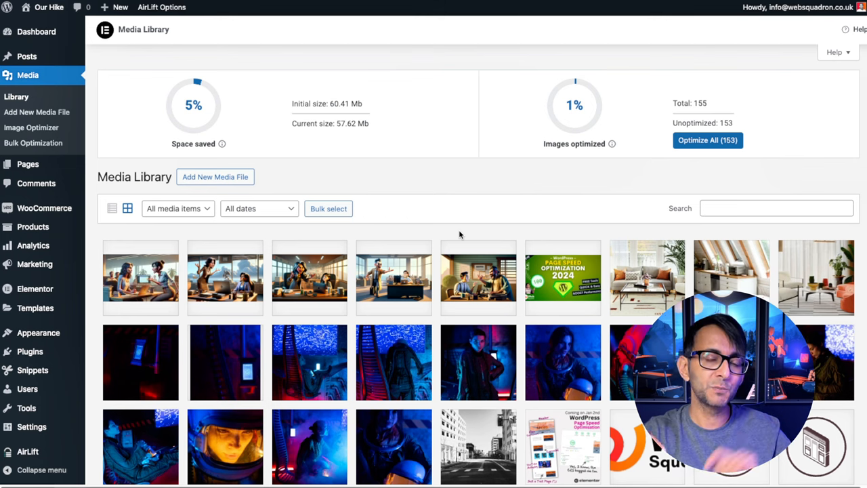
- Review the Image Optimizer settings, then view the Optimizer 5K, 20K and 100K upgrade plans
left_click(31, 128)
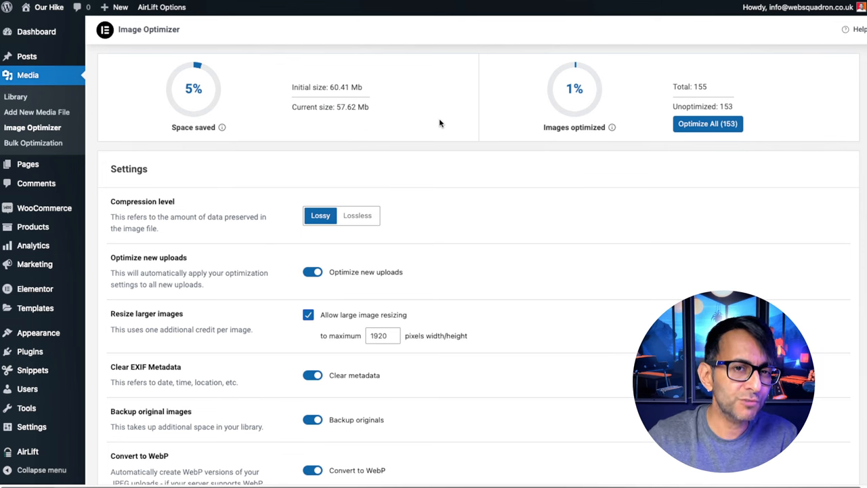
mouse_move(514, 168)
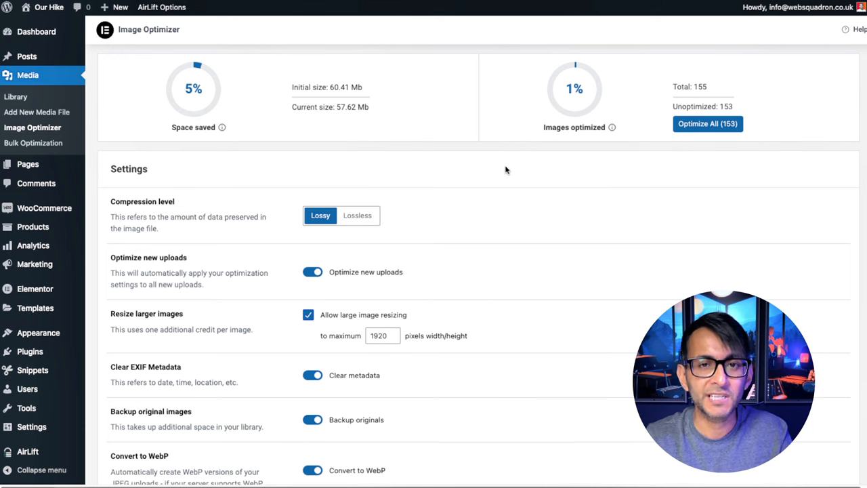
mouse_move(387, 152)
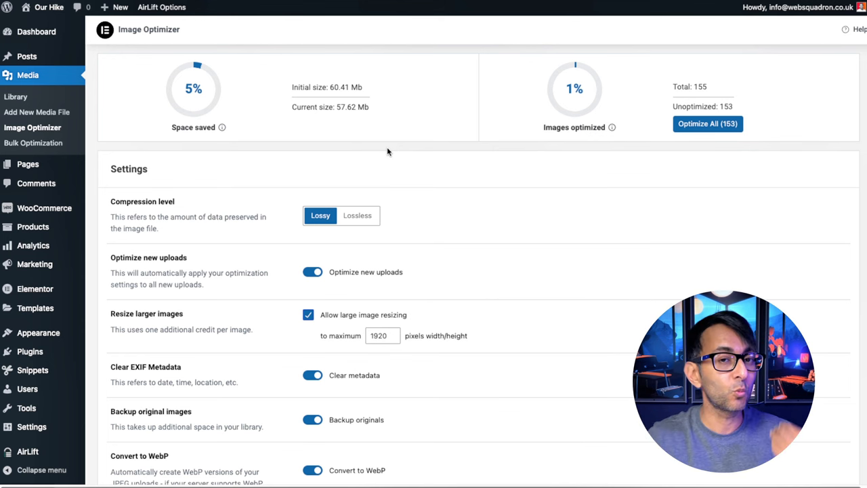
mouse_move(227, 259)
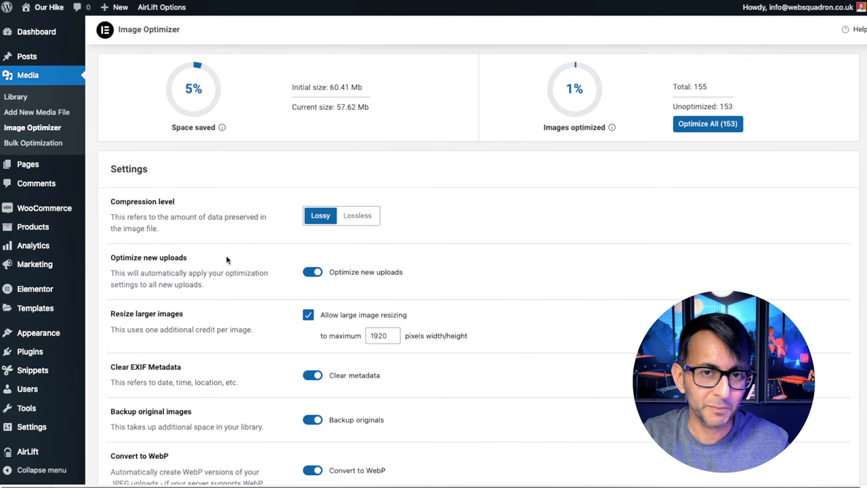
left_click(708, 124)
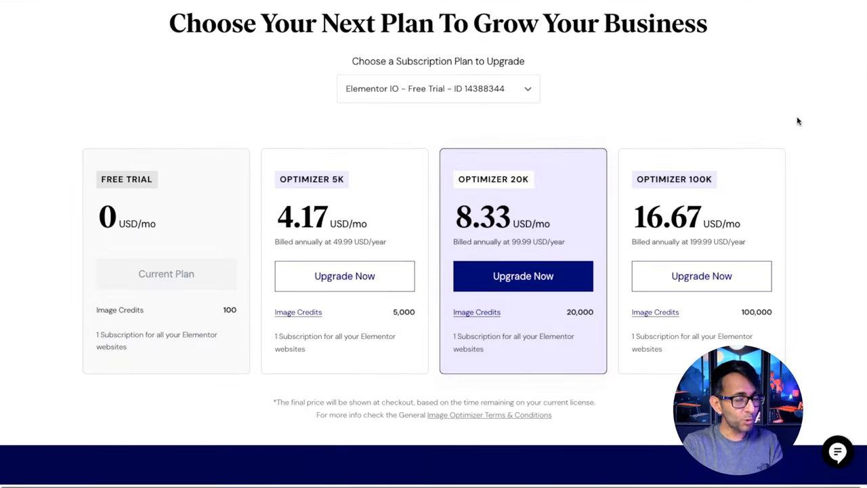